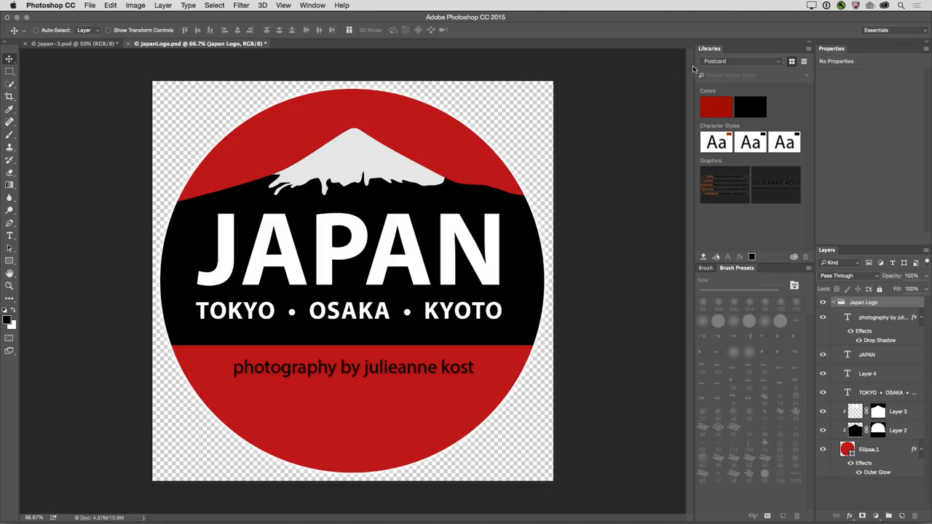
Create an empty Creative Cloud library named 'Japan graphic' from the Libraries panel menu.
left_click(804, 61)
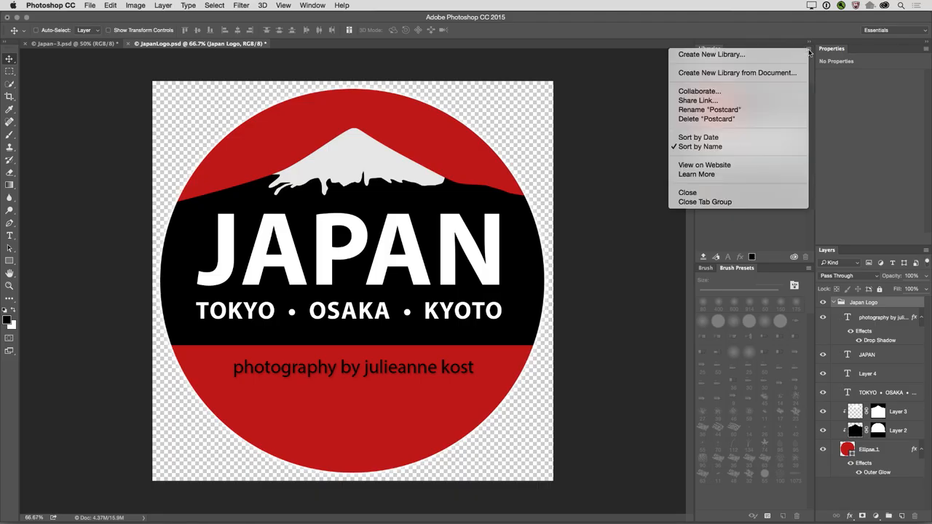
left_click(711, 54)
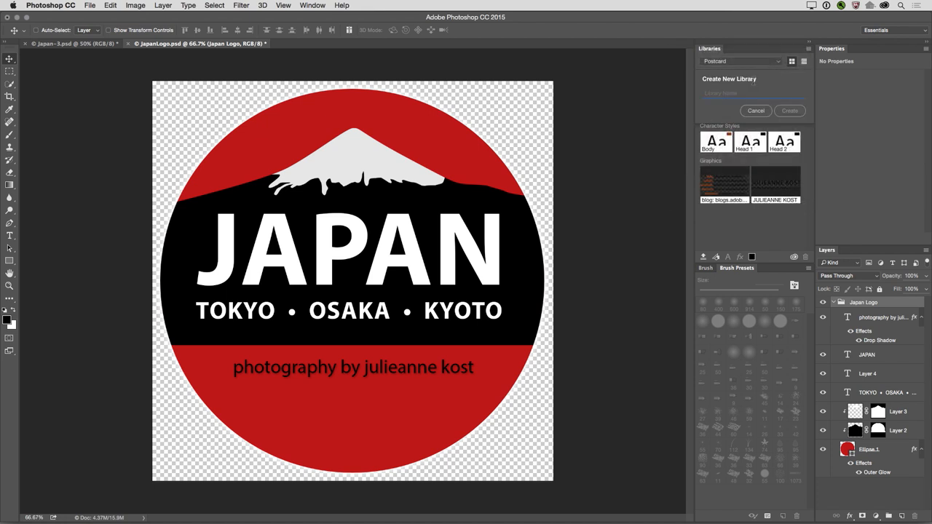
type("Japan")
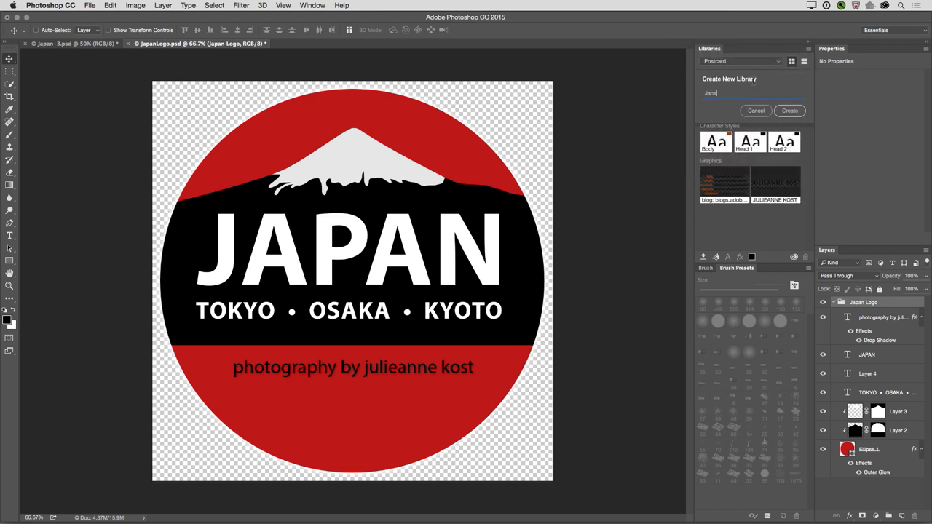
type("graphic")
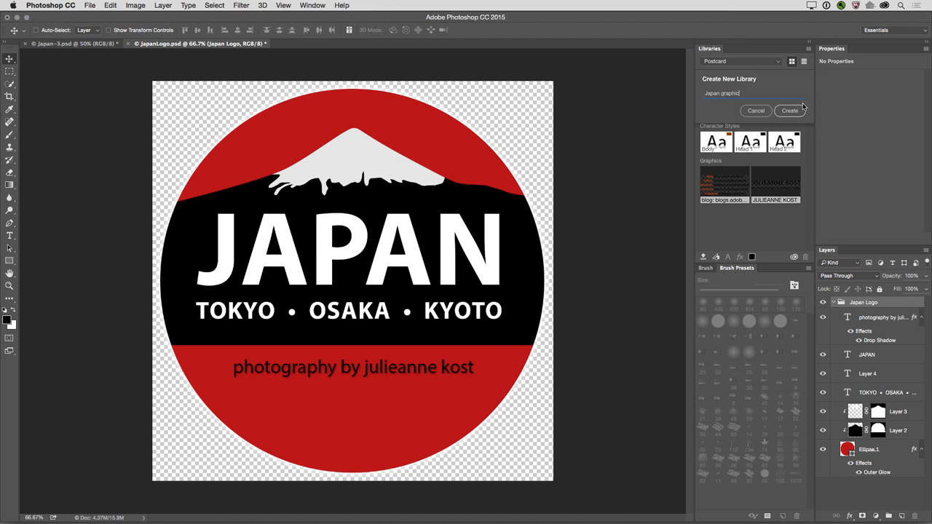
left_click(790, 111)
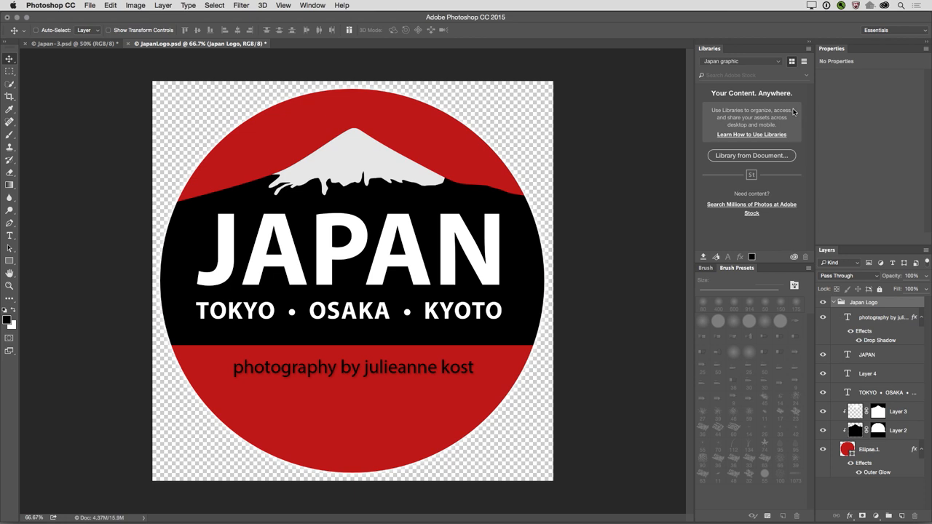
mouse_move(793, 118)
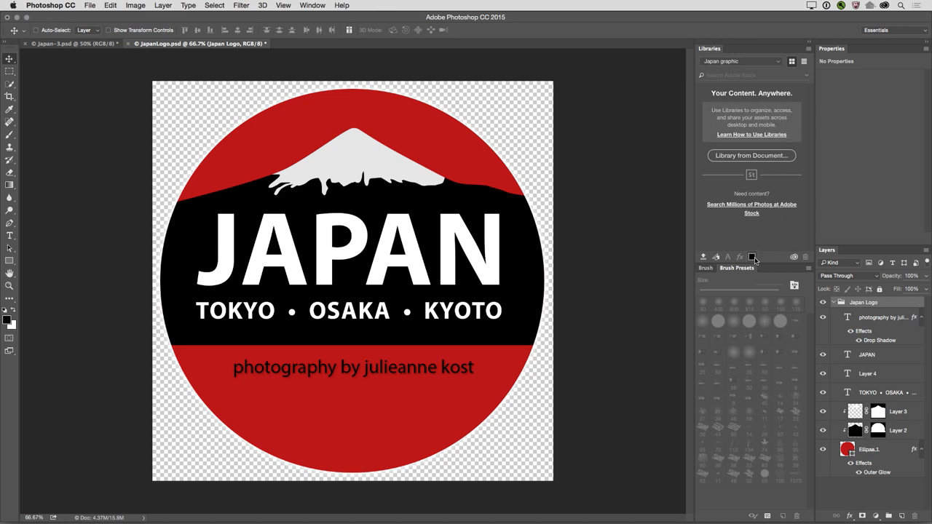
mouse_move(753, 257)
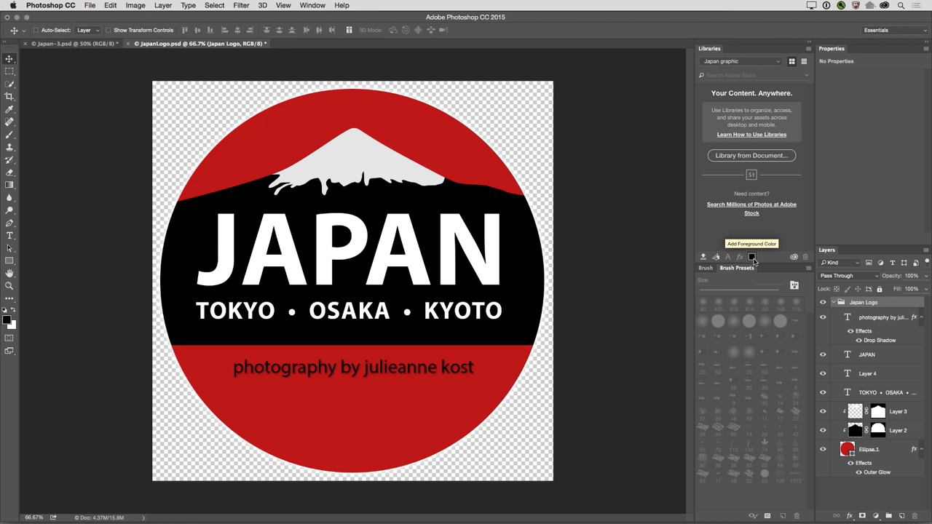
Add the foreground colour to the library and change it to the logo red #CB1D1D.
left_click(752, 257)
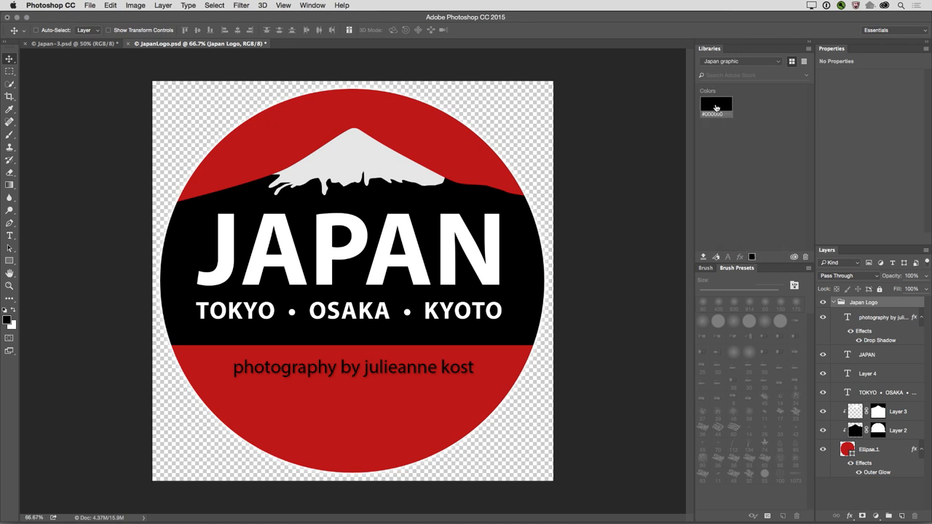
left_click(716, 103)
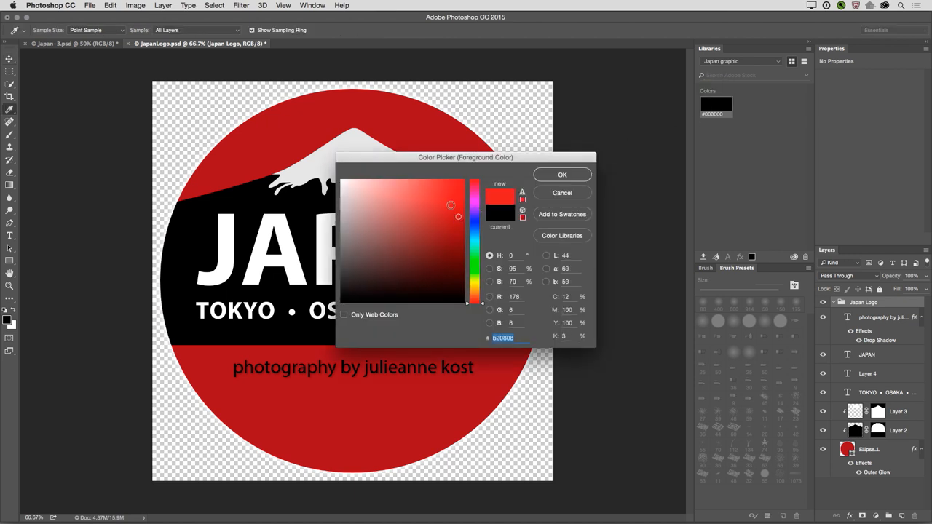
left_click(561, 174)
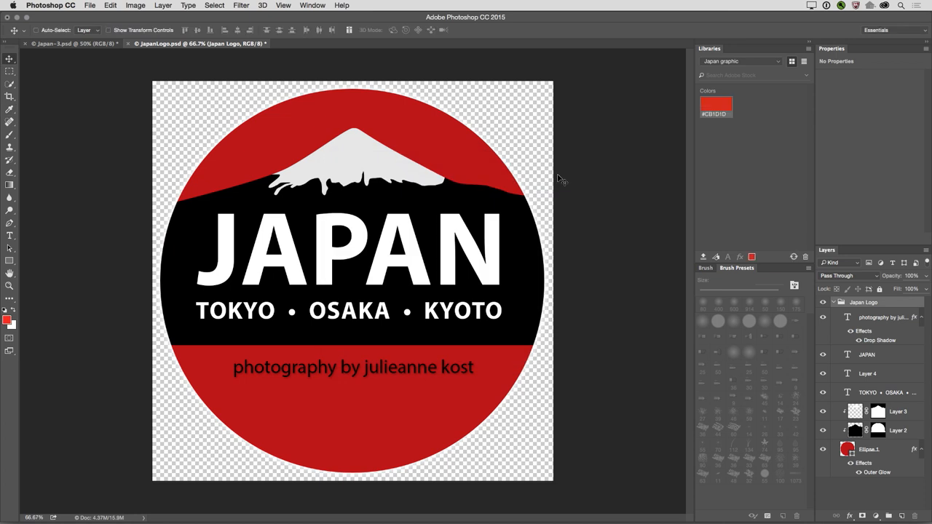
mouse_move(714, 122)
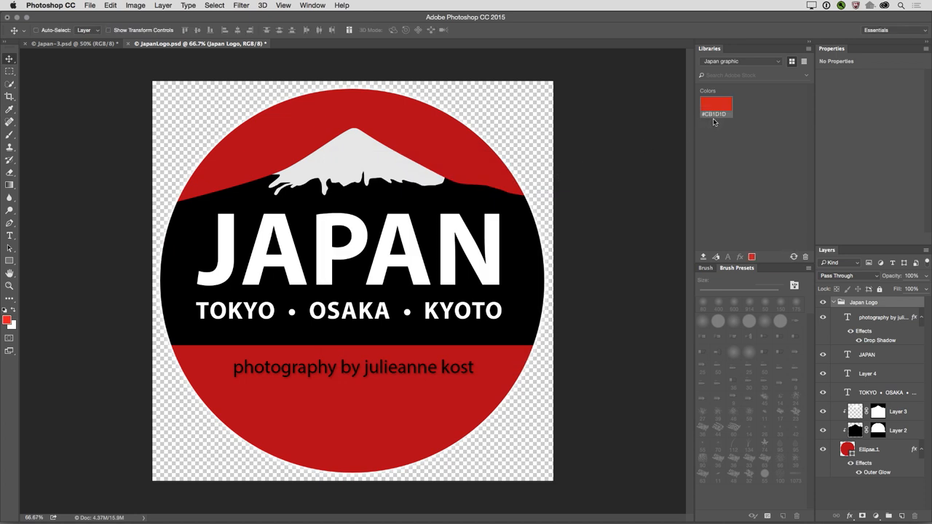
mouse_move(716, 106)
type("Red")
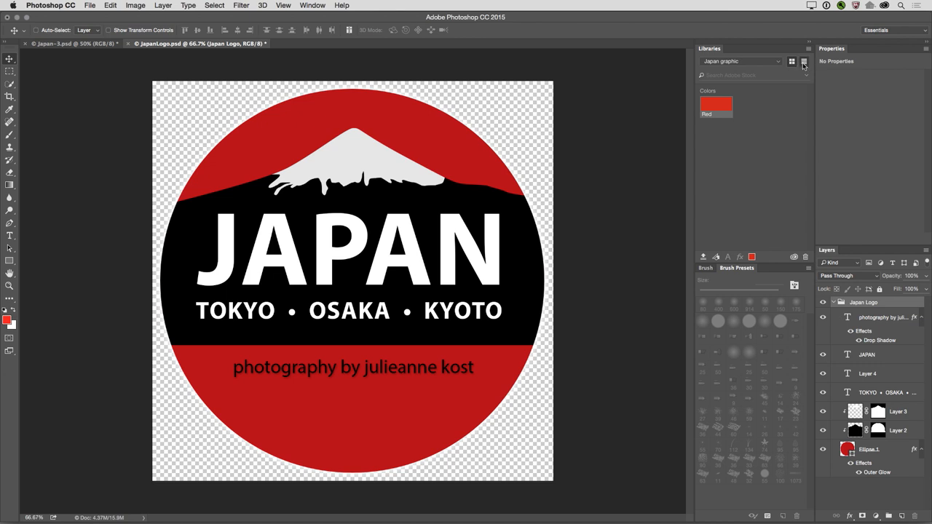
Save the photography credit text's Myriad Pro character style to the Japan graphic library.
left_click(804, 61)
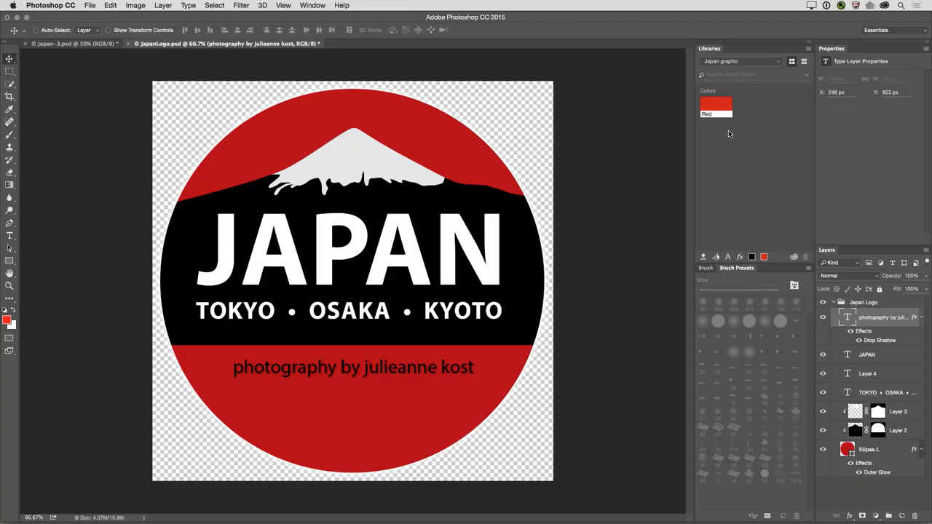
mouse_move(849, 319)
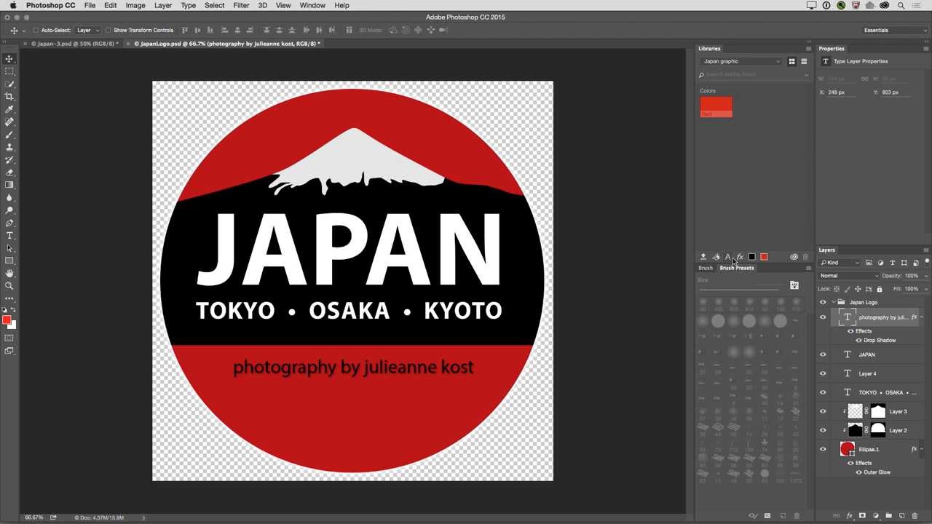
mouse_move(728, 257)
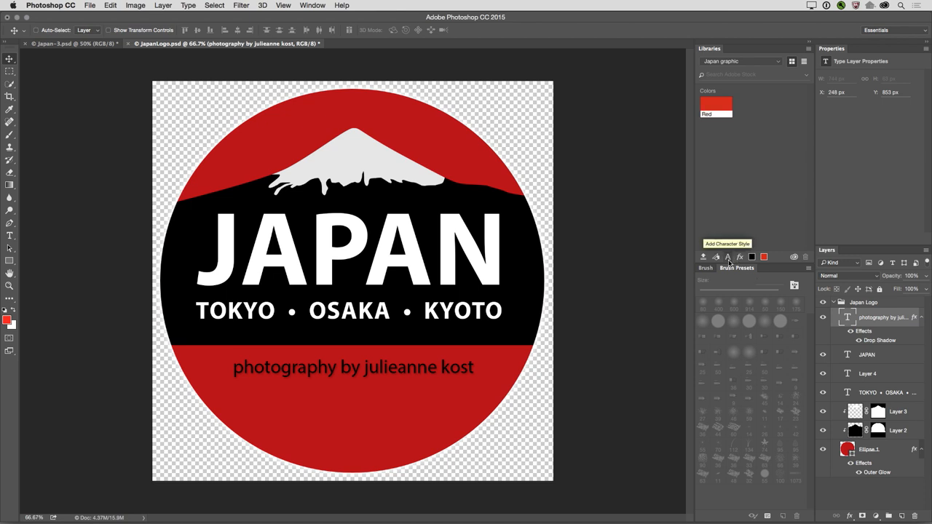
left_click(727, 256)
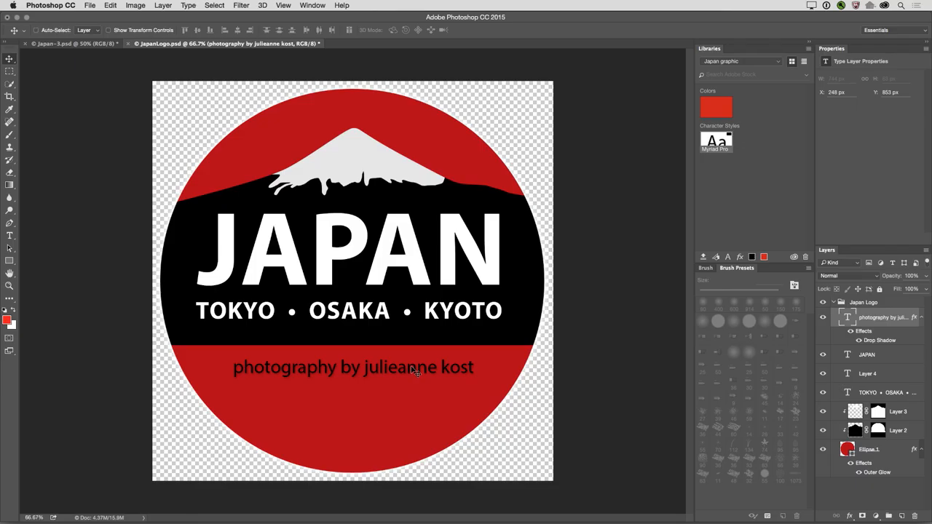
mouse_move(724, 255)
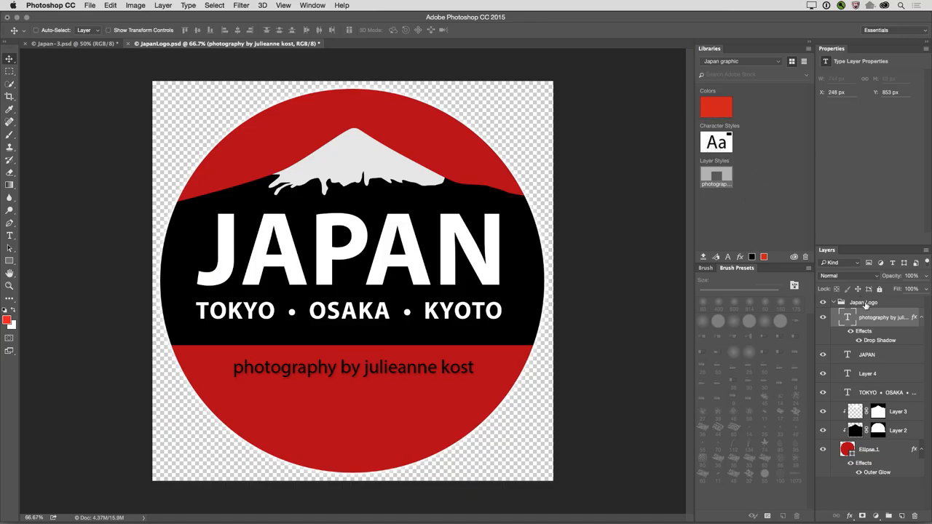
left_click(864, 302)
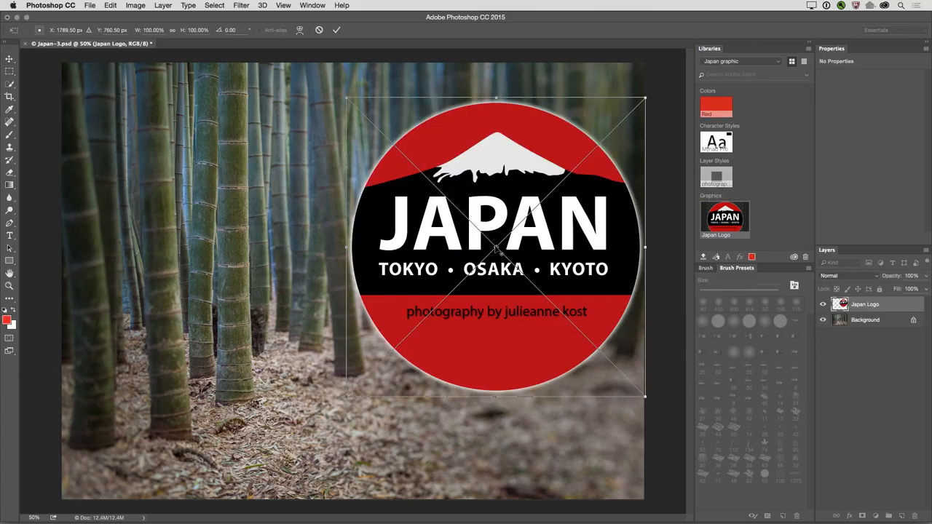
Shrink the linked Japan logo slightly and move it to the bamboo photo's upper left.
left_click_drag(498, 250, 467, 225)
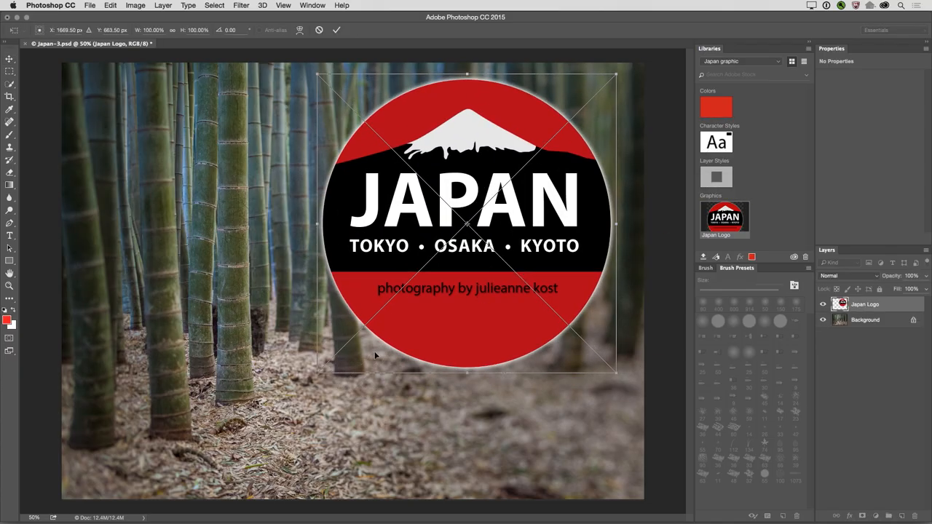
left_click_drag(318, 372, 355, 338)
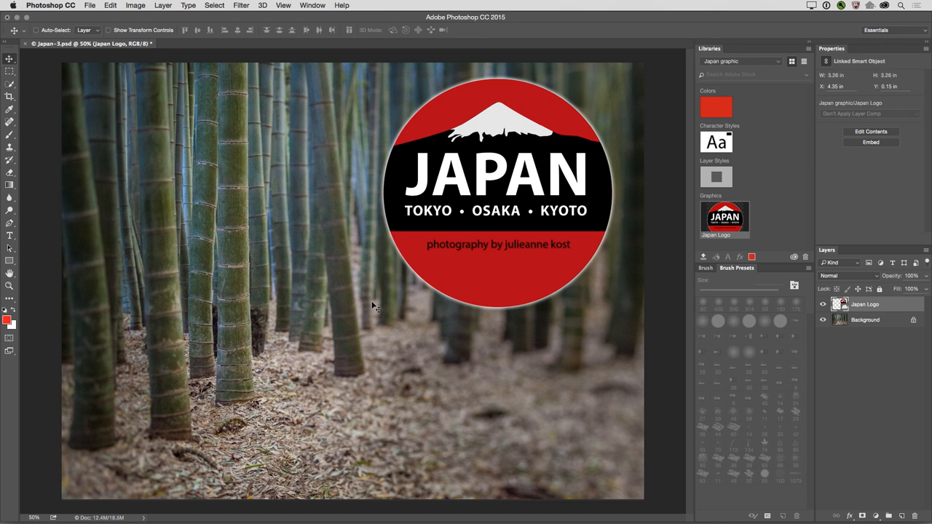
mouse_move(442, 260)
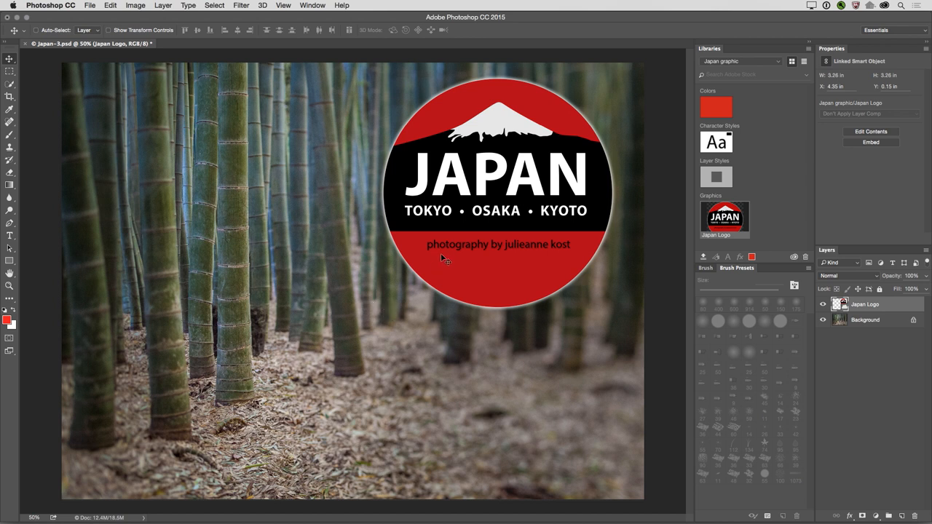
left_click_drag(499, 190, 288, 200)
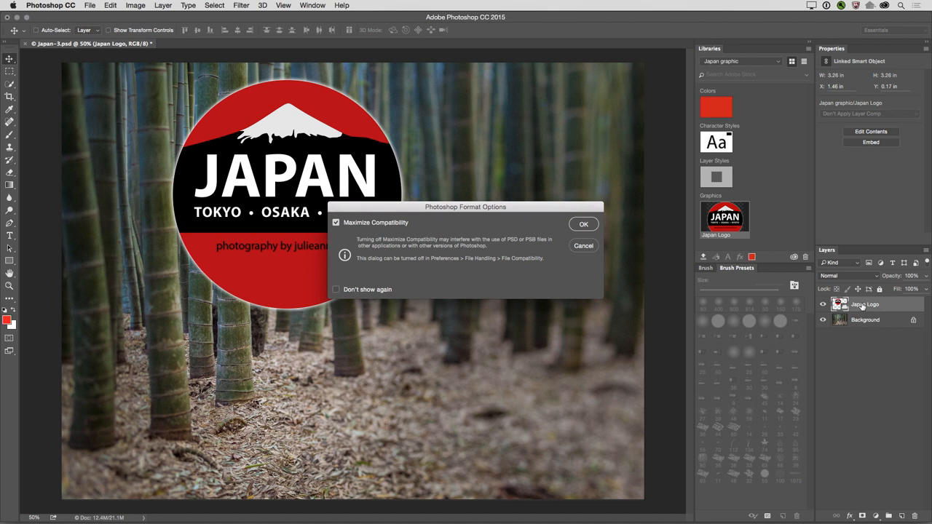
Confirm saving the bamboo photo and open the library's Japan Logo graphic for editing.
left_click(584, 223)
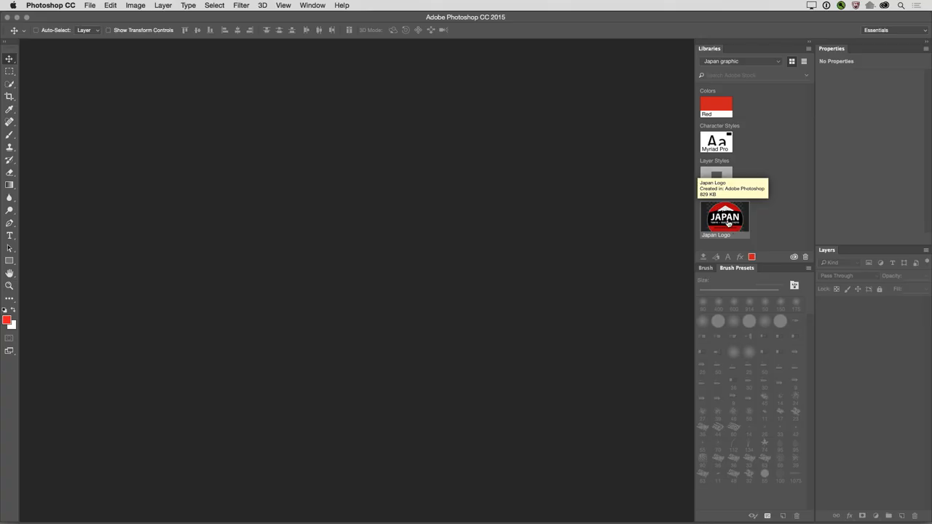
double_click(725, 218)
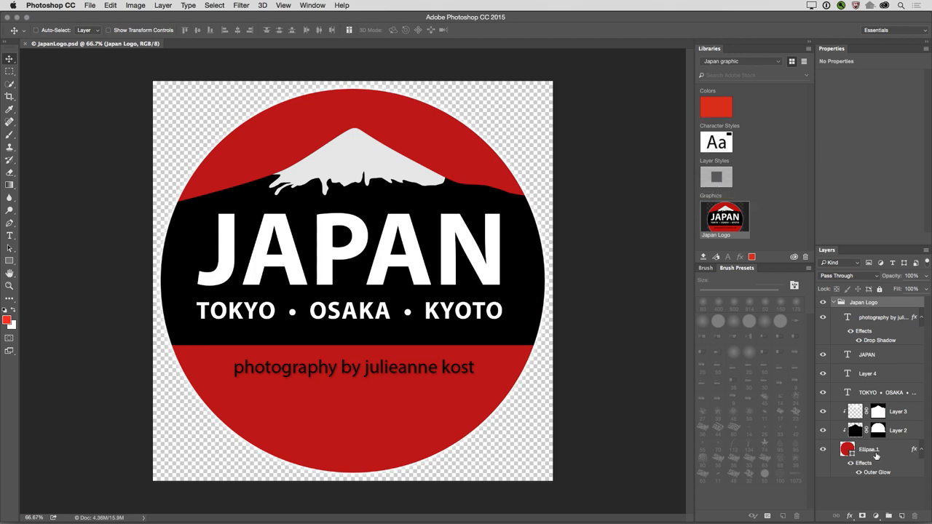
Recolour the Japan logo's Ellipse 1 circle from red to gray.
left_click(870, 450)
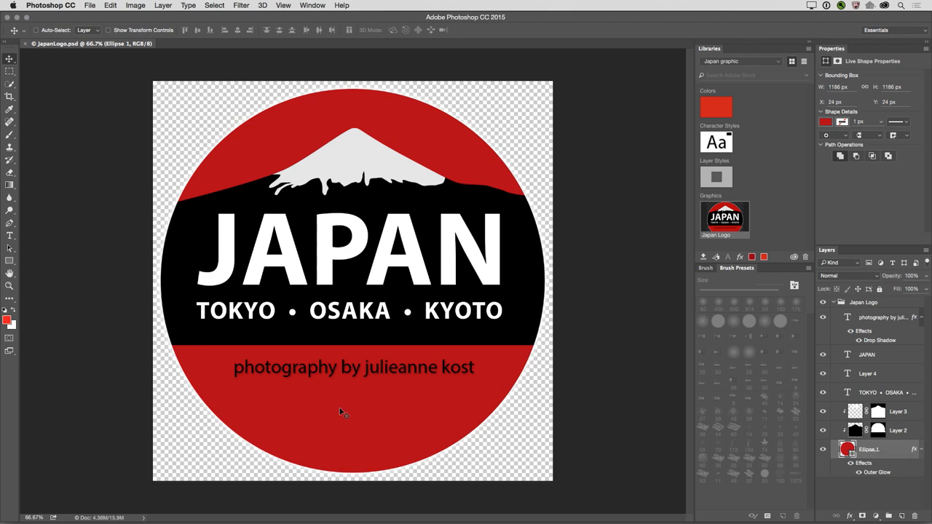
left_click(5, 316)
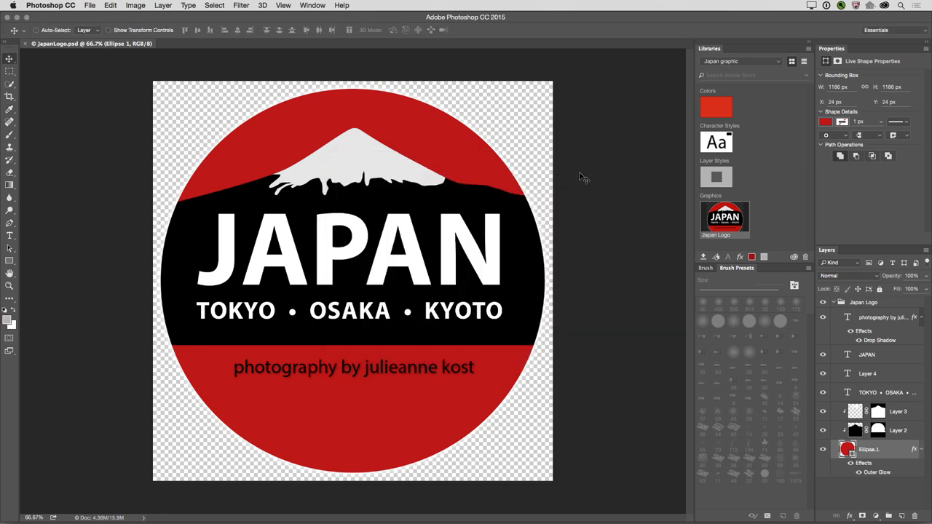
left_click(826, 121)
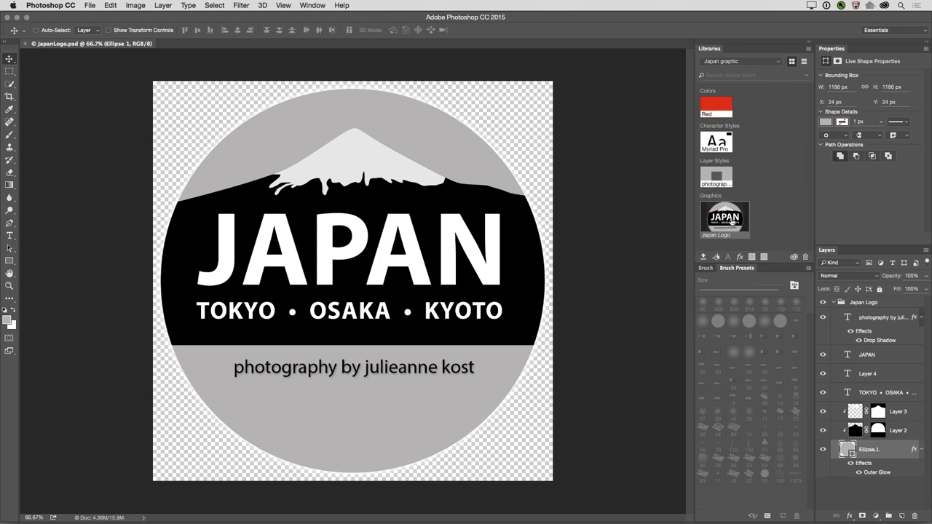
mouse_move(725, 218)
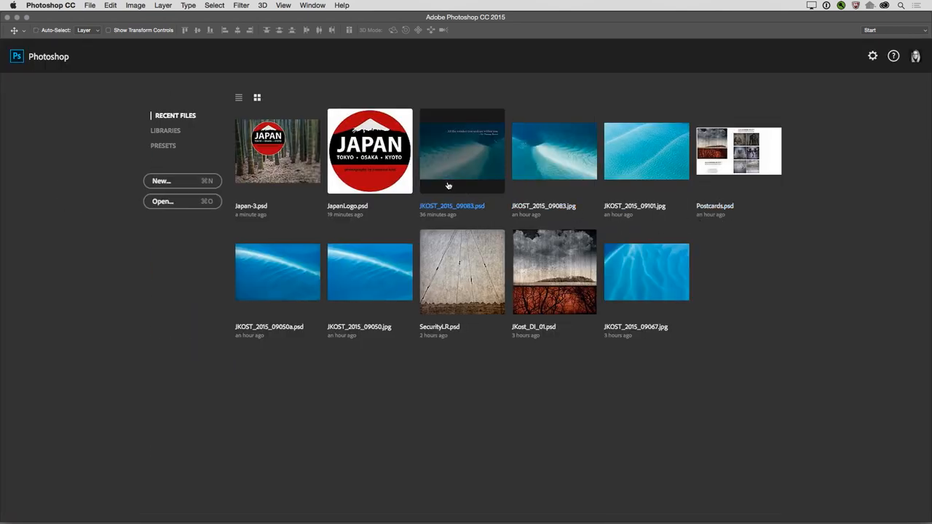
mouse_move(284, 151)
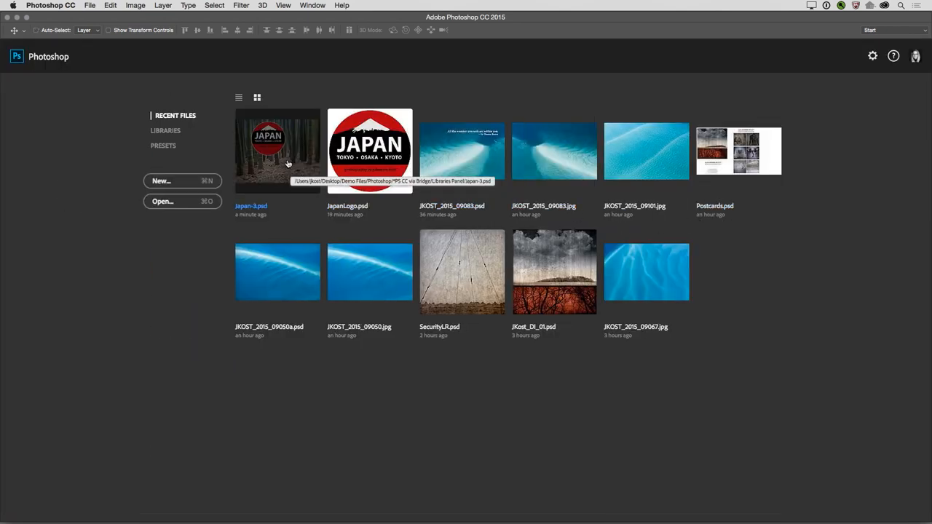
Reopen Japan-3.psd and update the linked Japan Logo layer's modified content.
double_click(278, 151)
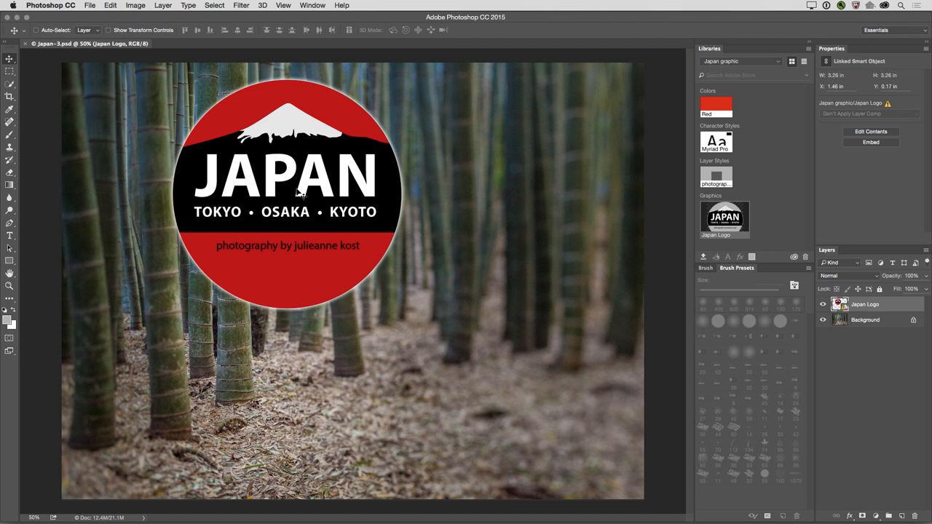
mouse_move(747, 287)
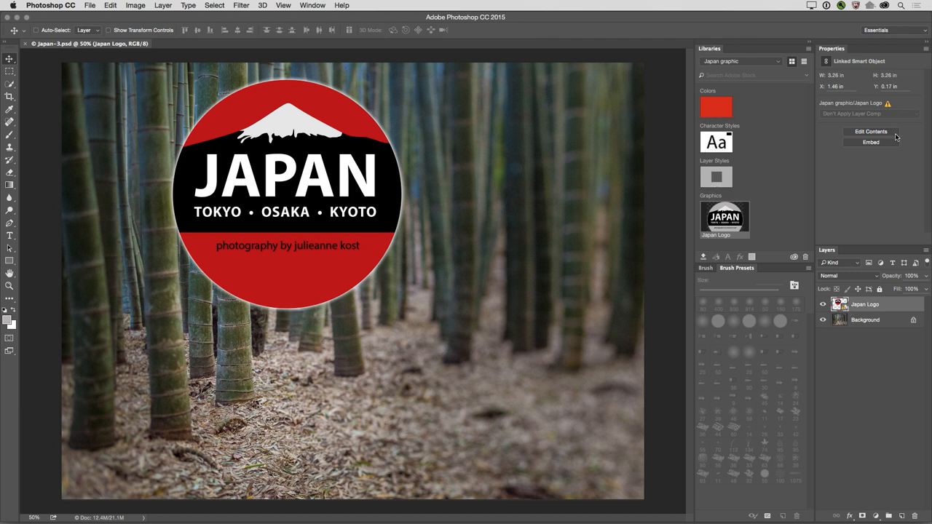
mouse_move(883, 118)
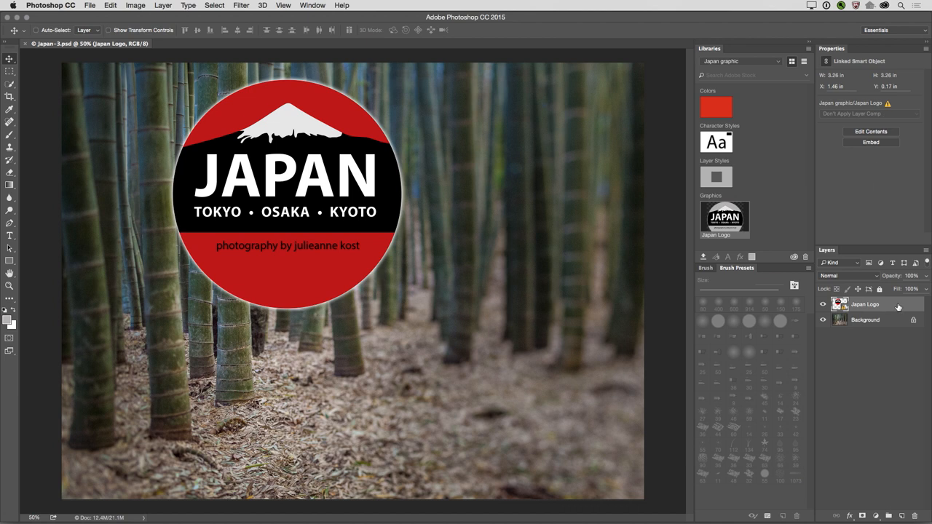
right_click(865, 304)
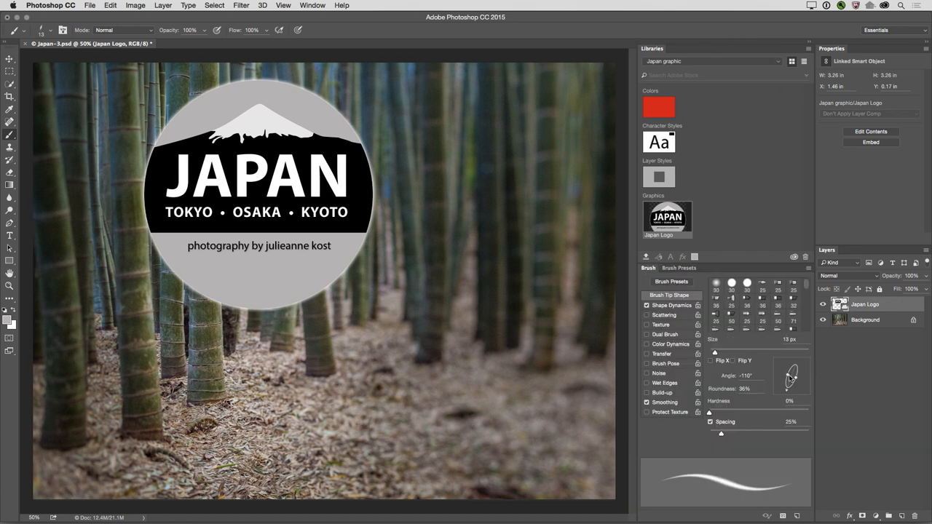
Set the soft brush tip to about 68% roundness and -47° angle, then add it to the library.
left_click_drag(791, 386, 792, 375)
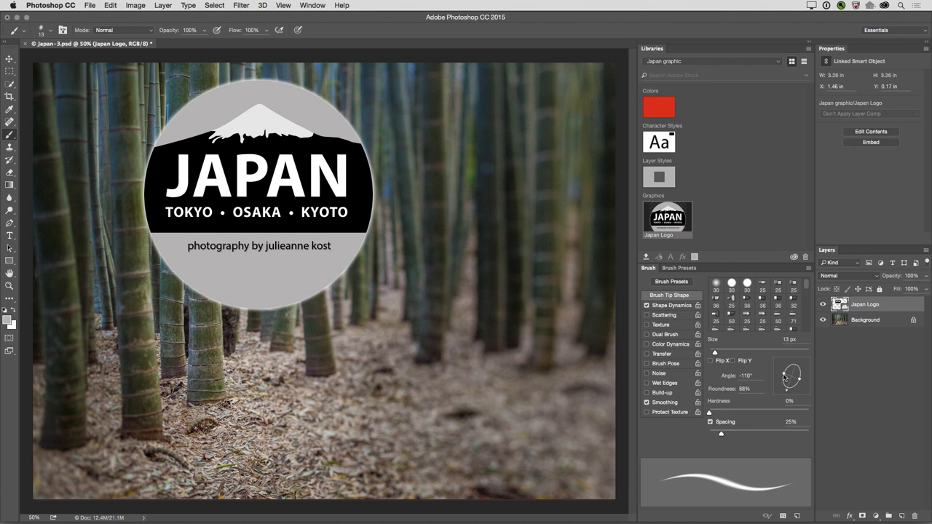
mouse_move(789, 392)
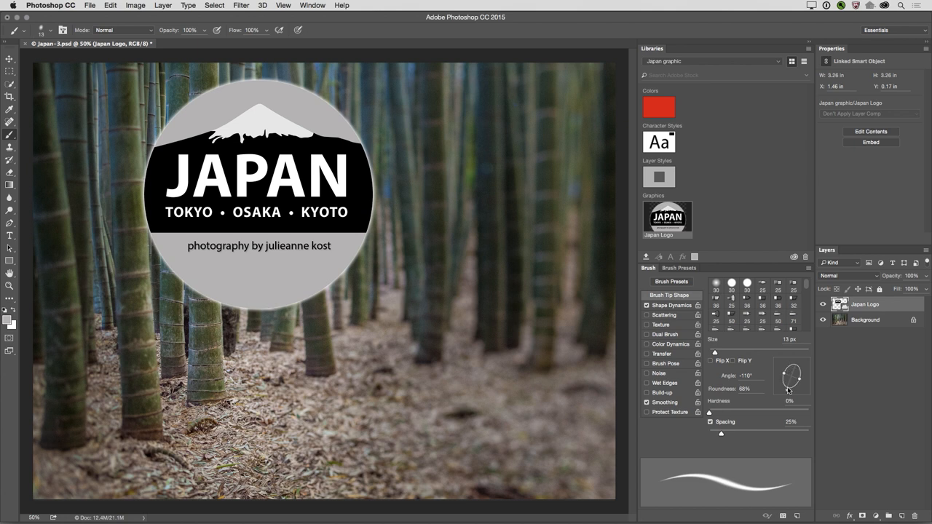
left_click_drag(786, 390, 798, 379)
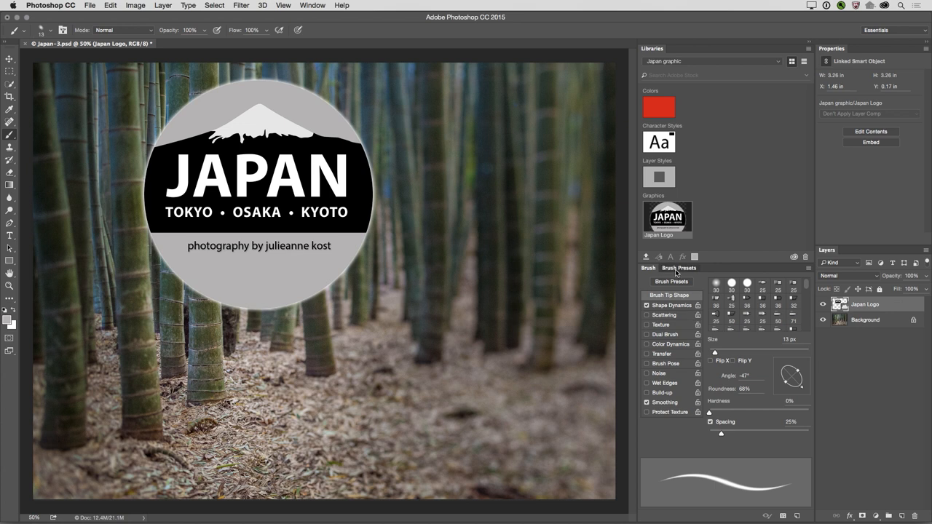
left_click(679, 268)
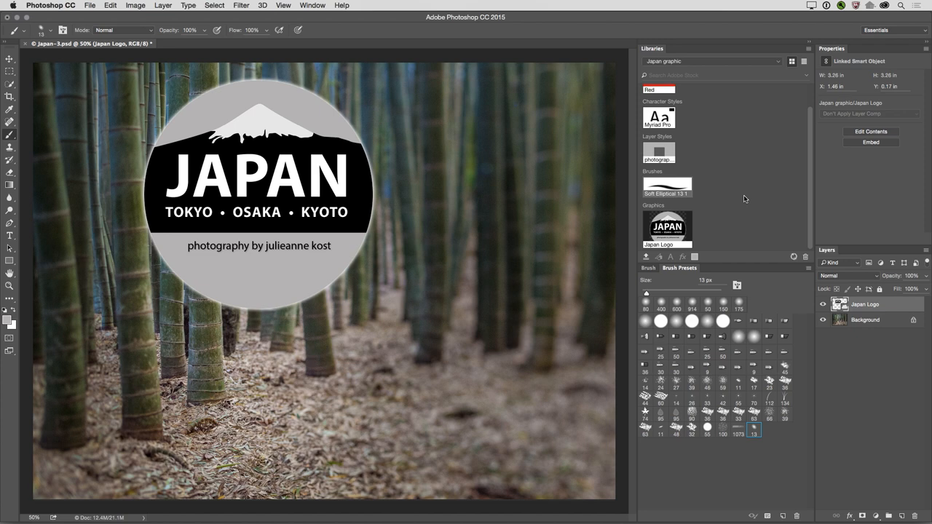
mouse_move(667, 188)
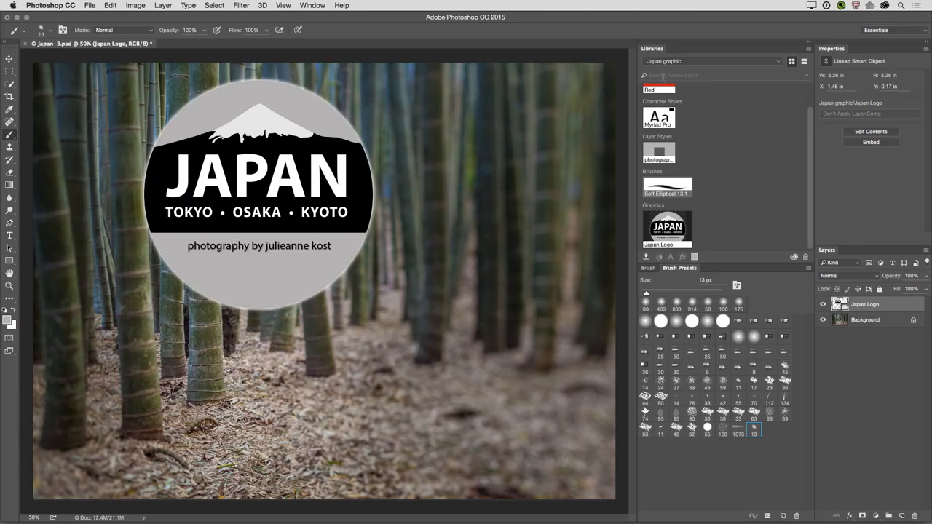
left_click(725, 75)
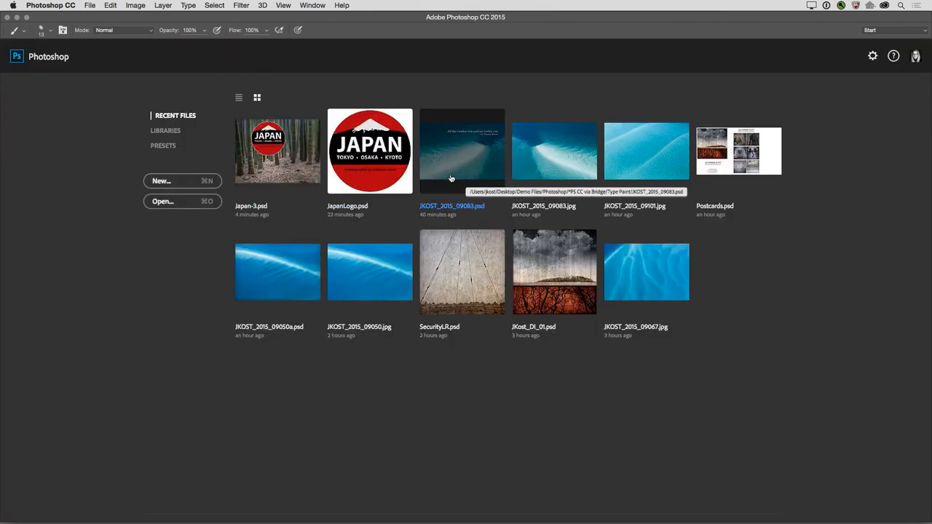
Open JKost_Mockup.psd and create a new library from its assets.
left_click(163, 201)
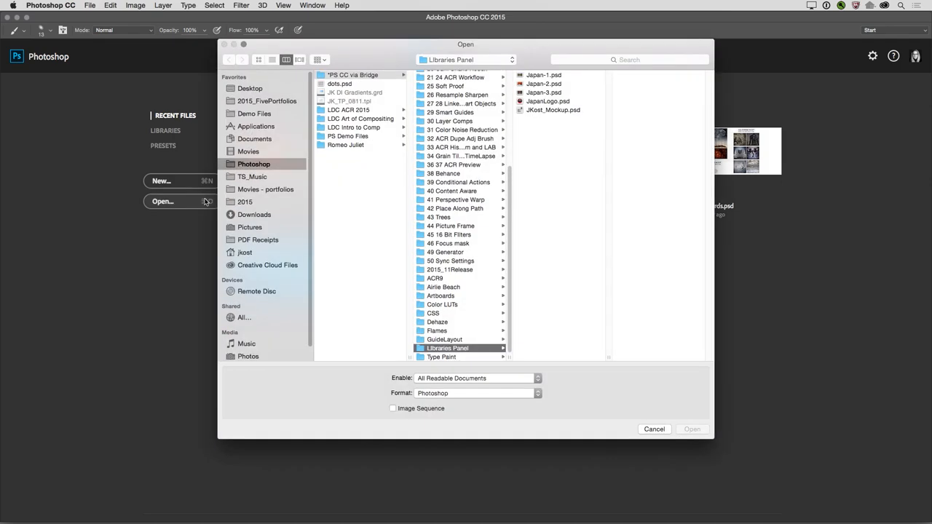
left_click(552, 110)
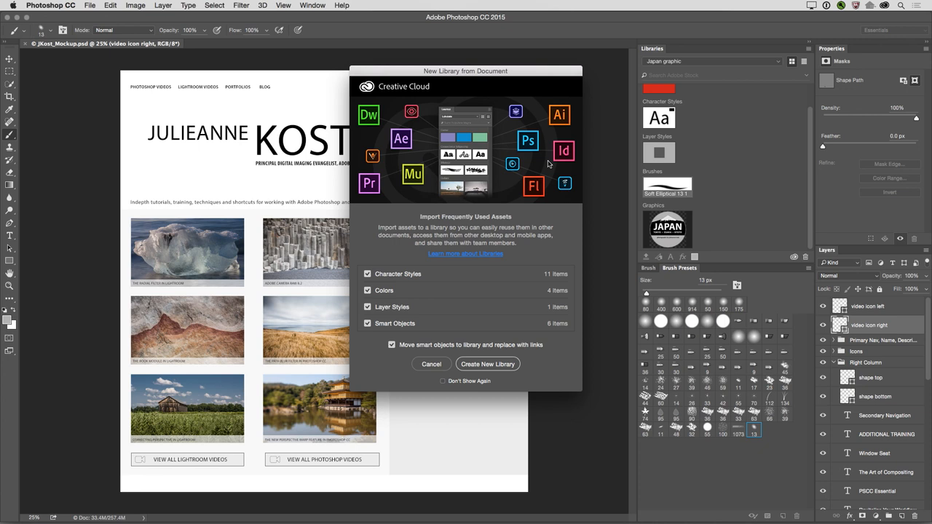
mouse_move(514, 276)
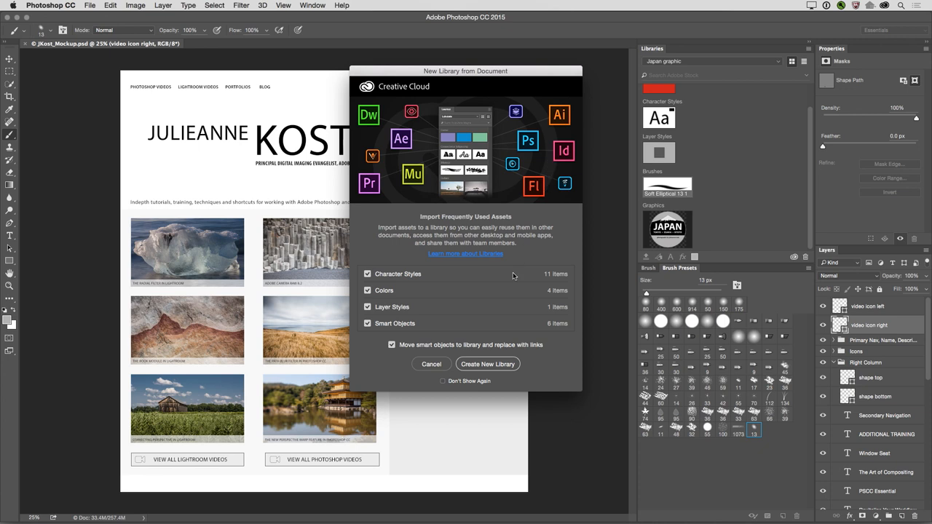
left_click(431, 364)
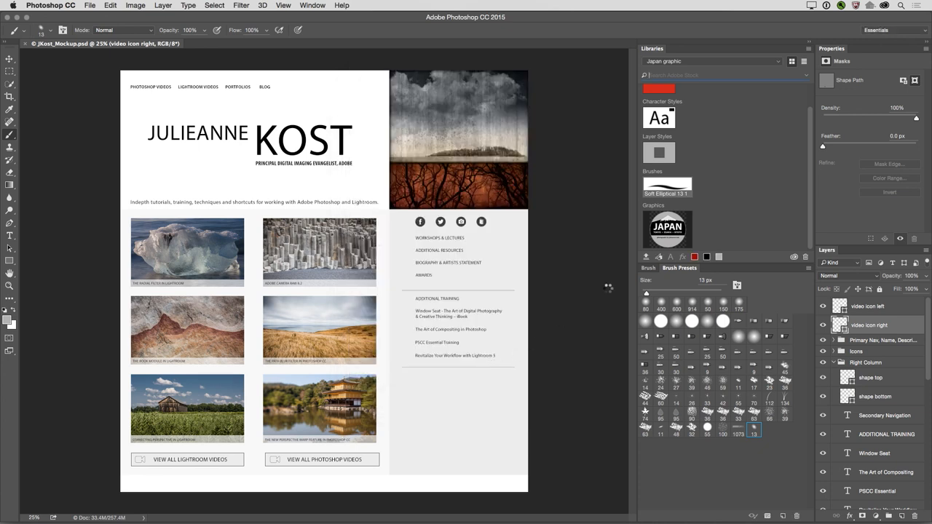
Scroll through the JKost_Mockup library's colours, character styles, layer style and icon graphics.
left_click(710, 61)
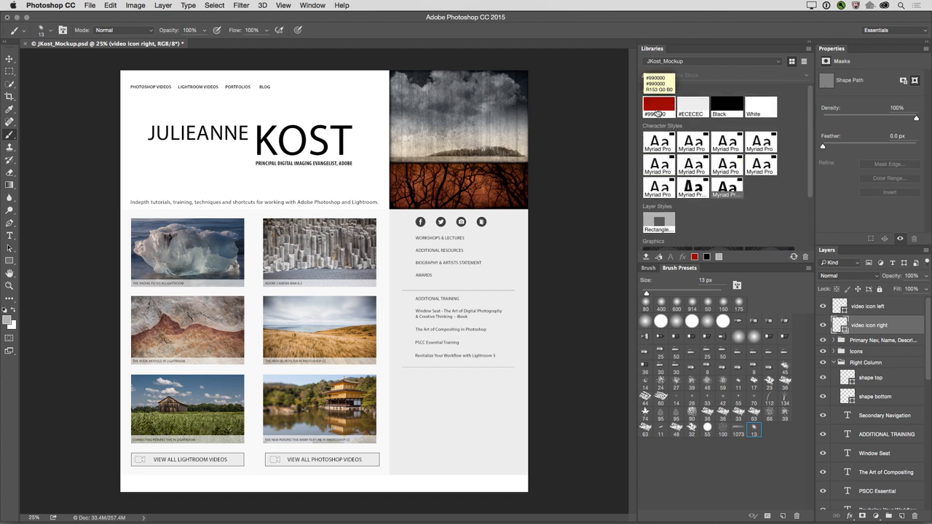
scroll("down", 3)
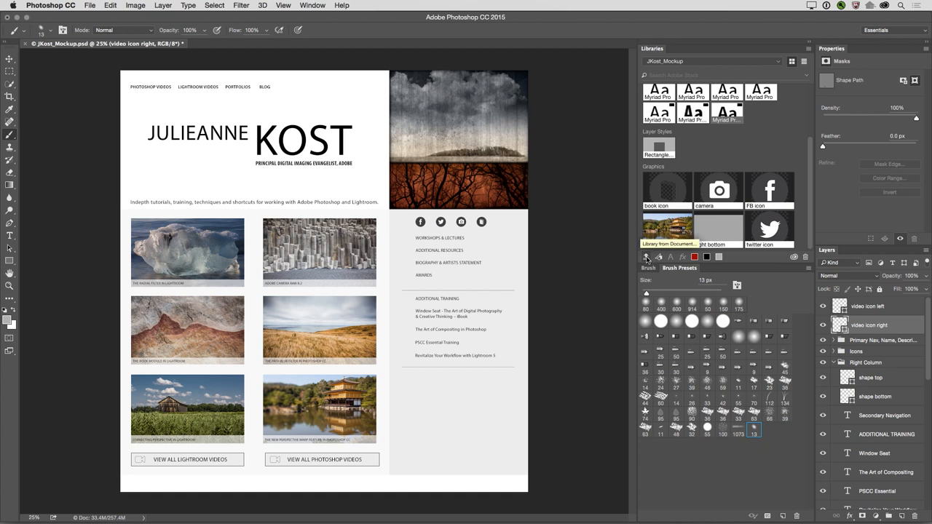
left_click(804, 51)
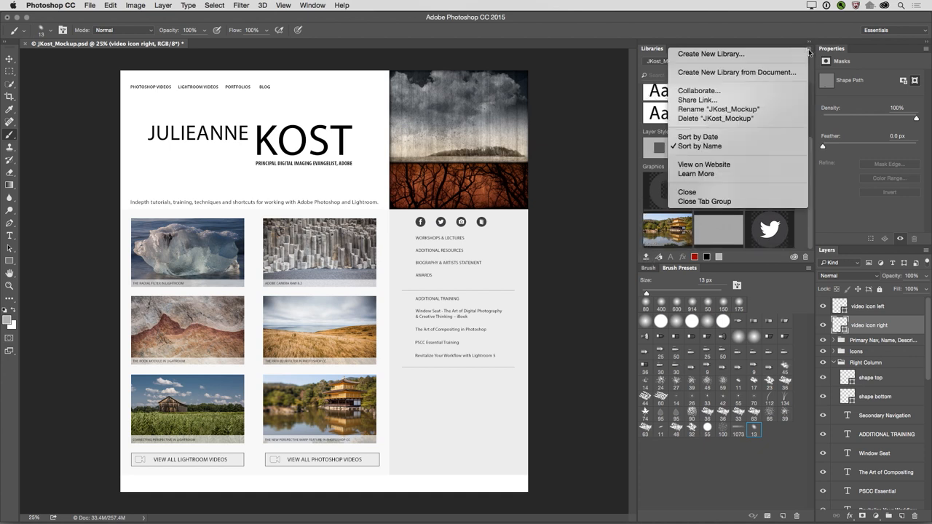
mouse_move(737, 72)
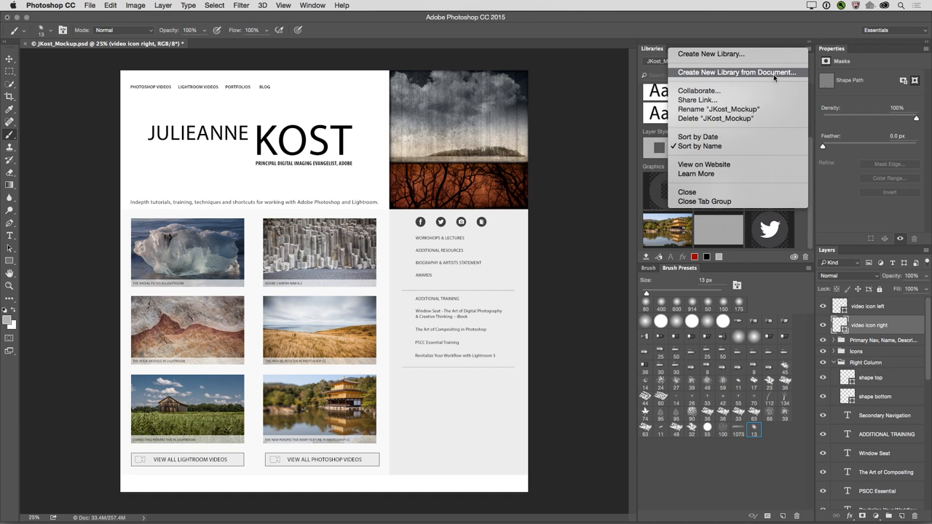
mouse_move(777, 118)
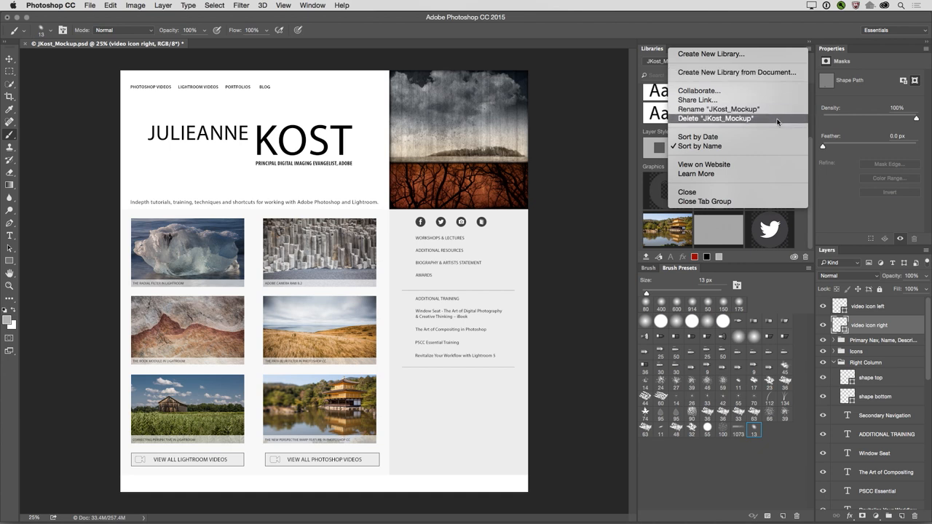
mouse_move(772, 100)
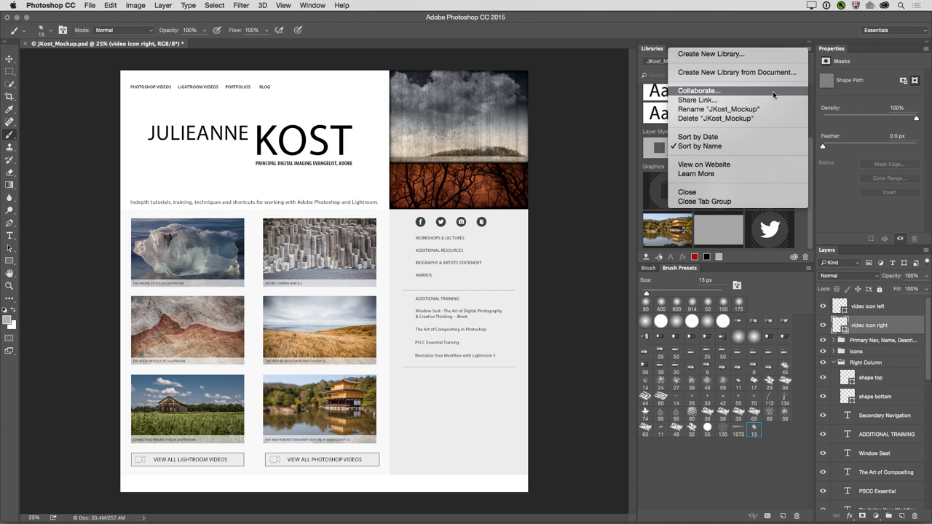
mouse_move(769, 105)
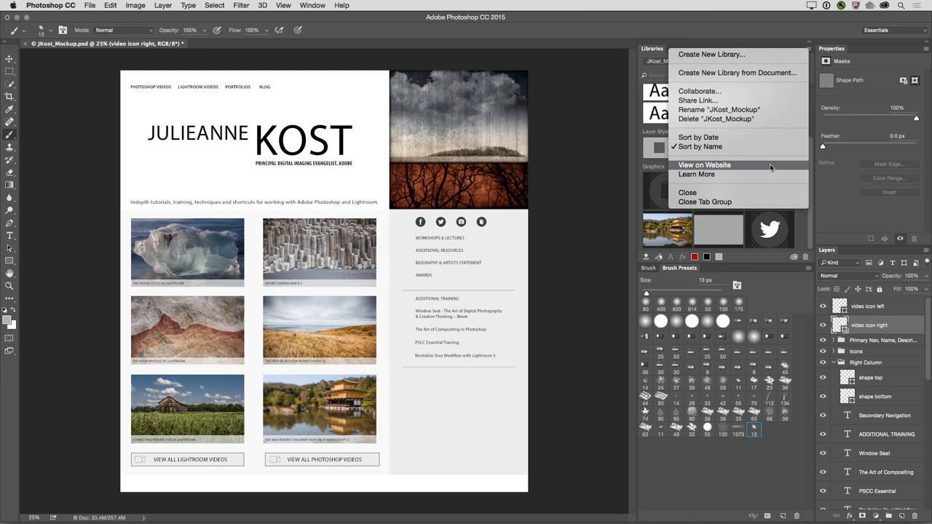
Open the JKost_Mockup library on the Creative Cloud Assets website and show all libraries.
left_click(705, 165)
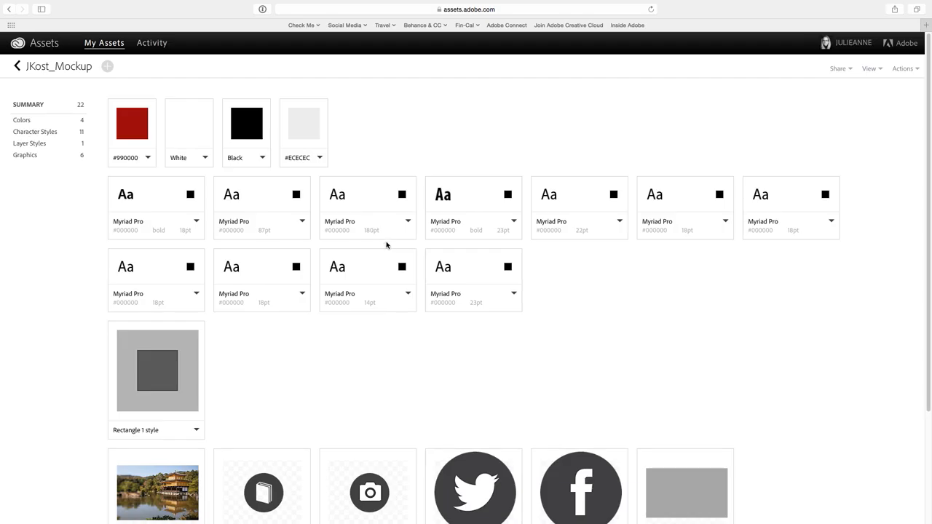
left_click(17, 66)
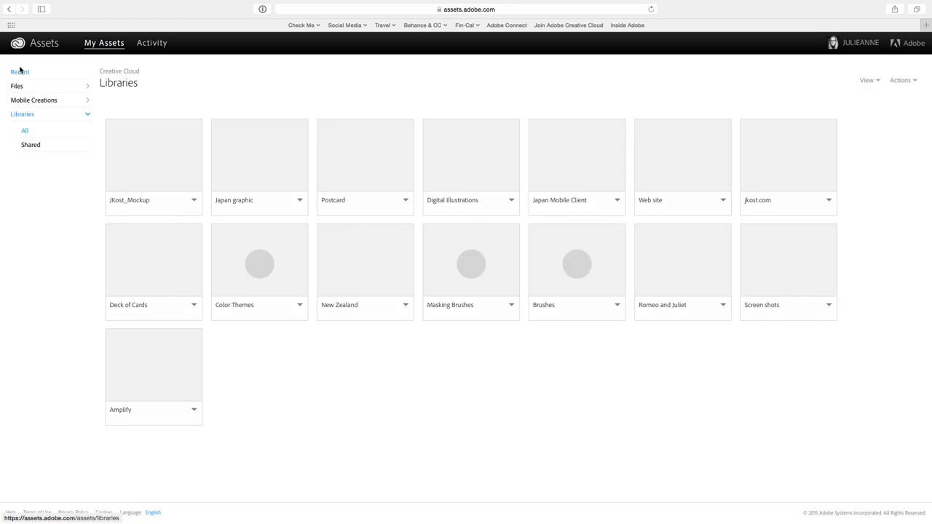